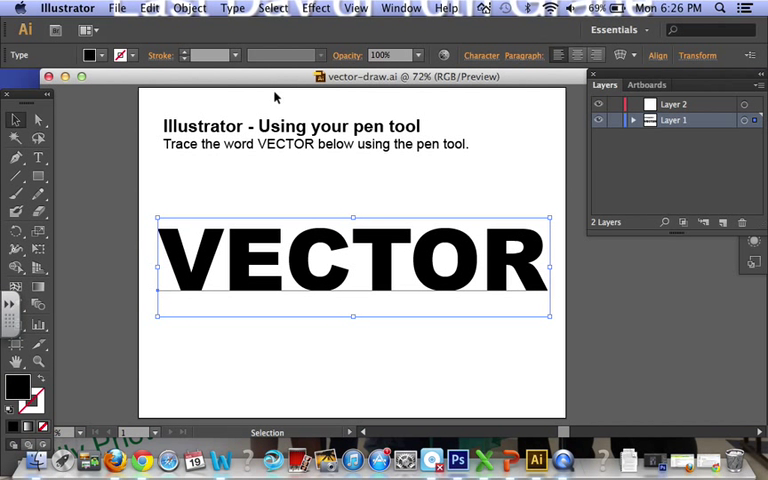
mouse_move(332, 84)
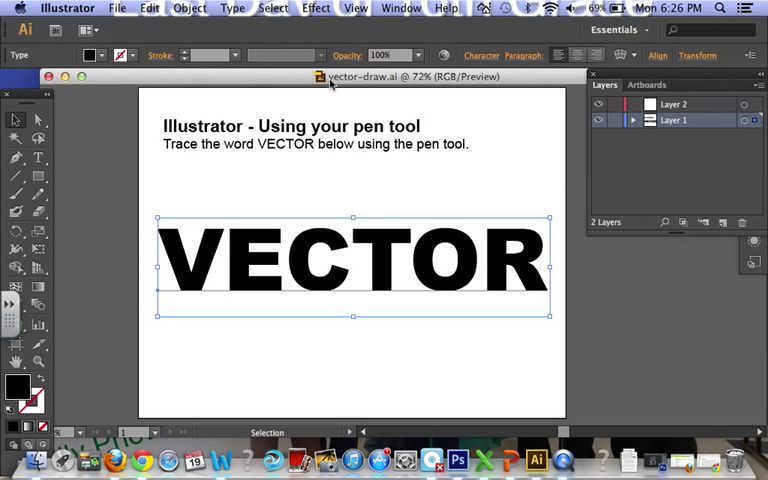
mouse_move(372, 82)
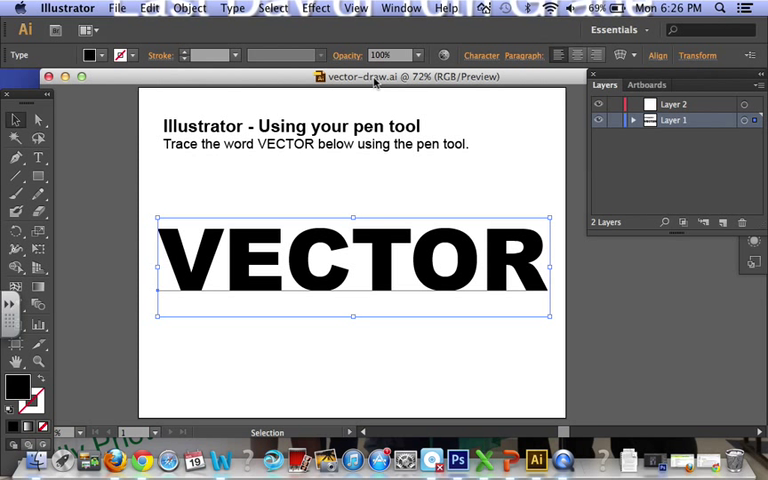
mouse_move(376, 100)
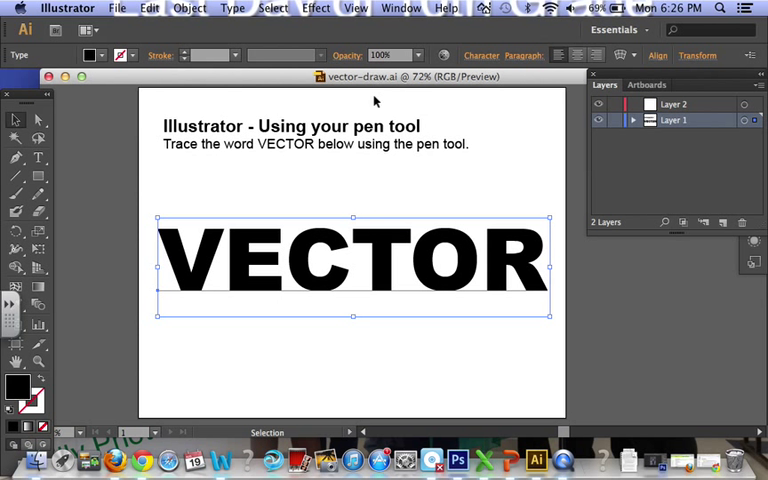
mouse_move(228, 190)
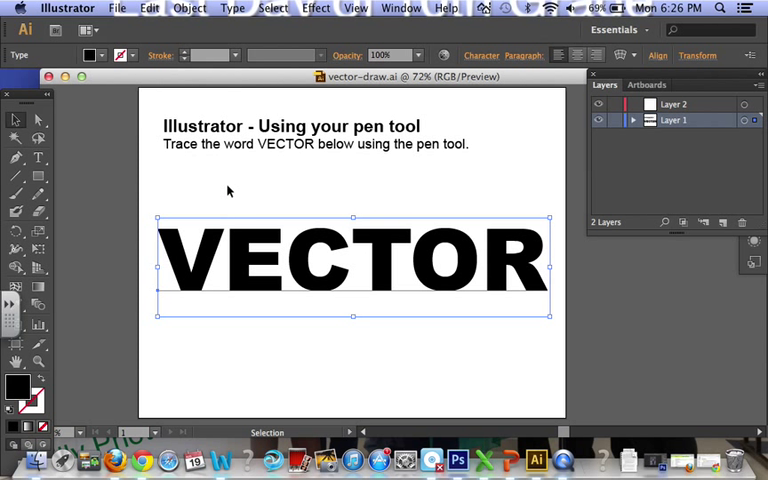
mouse_move(158, 186)
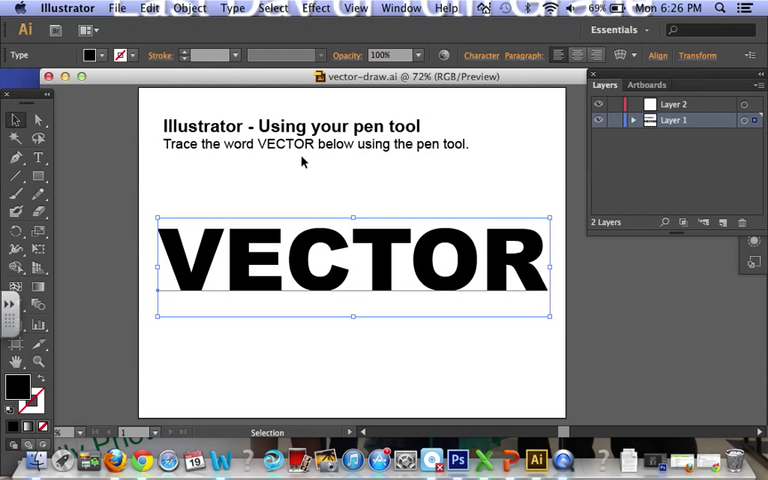
mouse_move(292, 188)
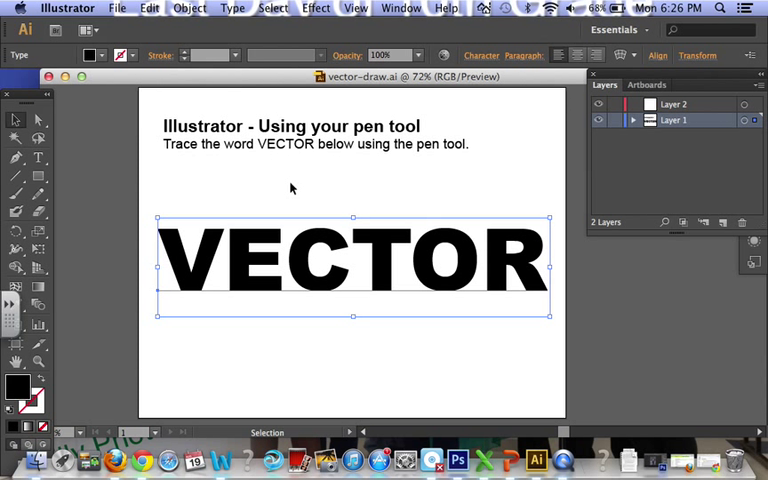
mouse_move(244, 122)
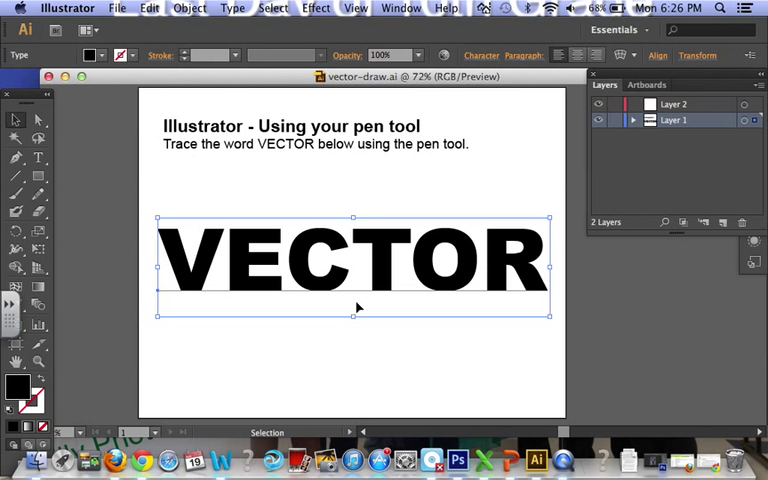
mouse_move(528, 370)
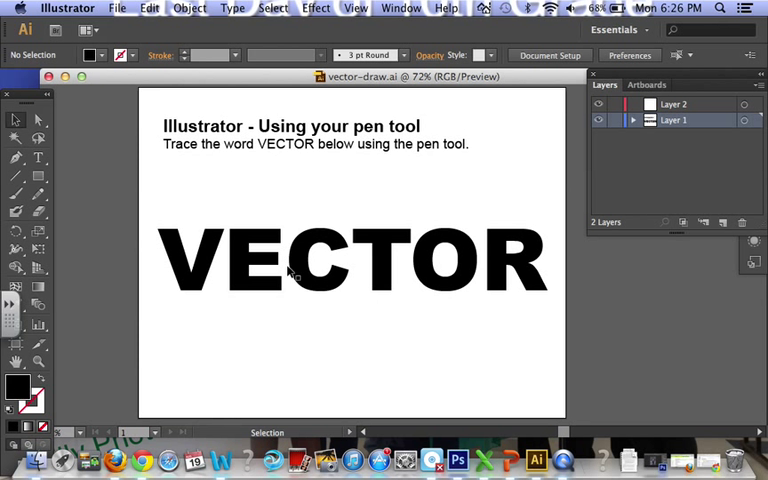
mouse_move(390, 232)
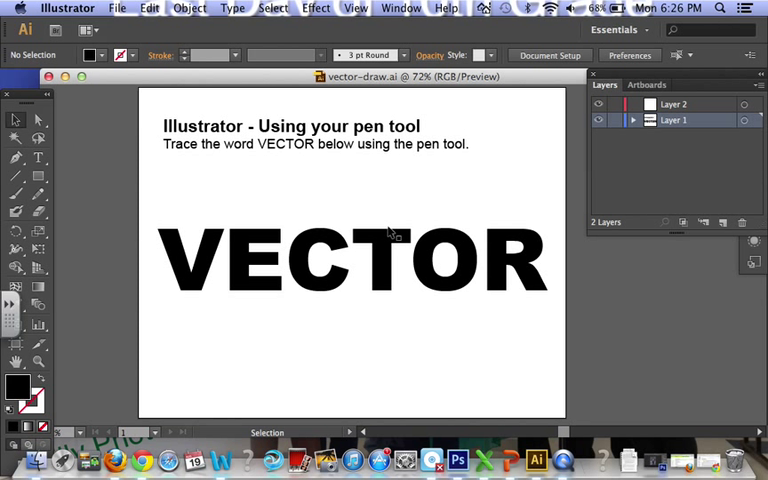
mouse_move(616, 152)
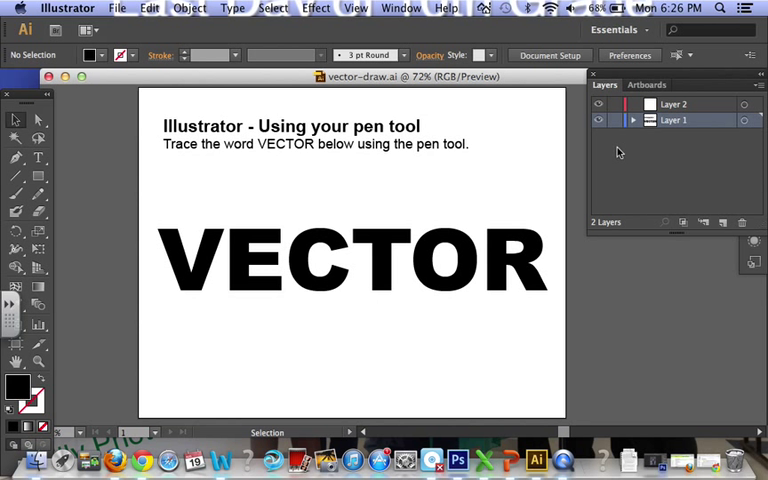
Make Layer 2 the active drawing layer and take up the Pen tool for tracing.
left_click(614, 120)
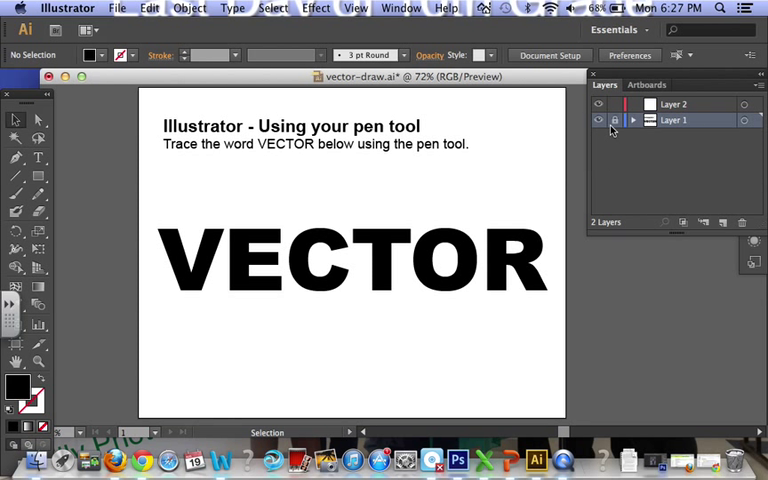
mouse_move(352, 202)
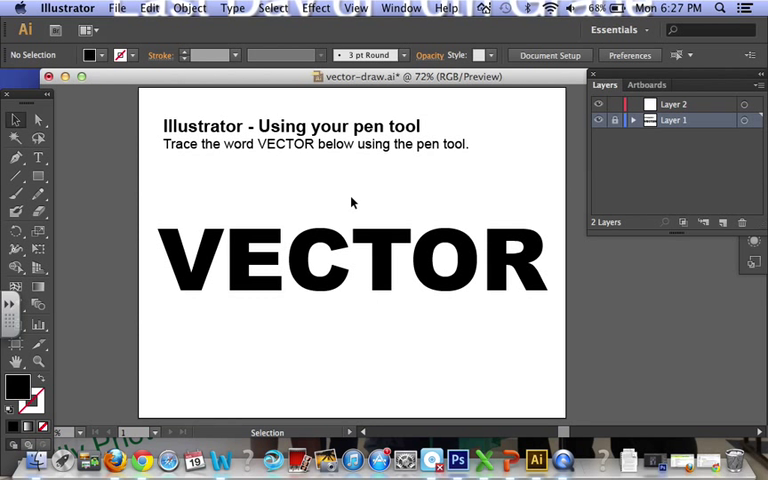
mouse_move(392, 204)
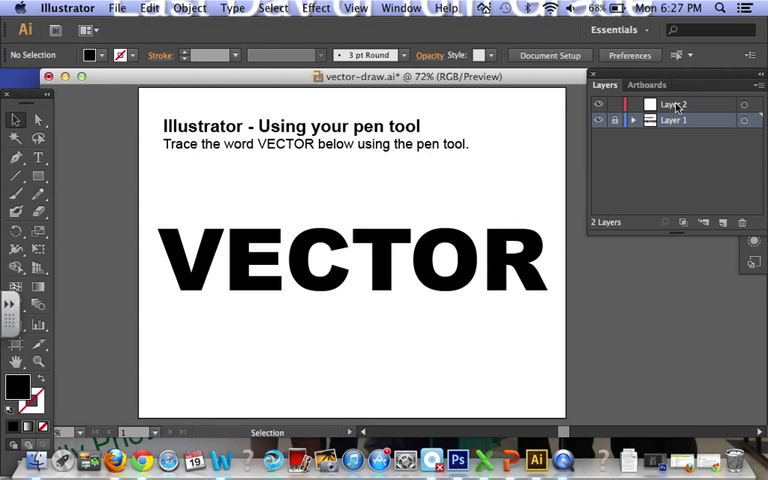
left_click(676, 104)
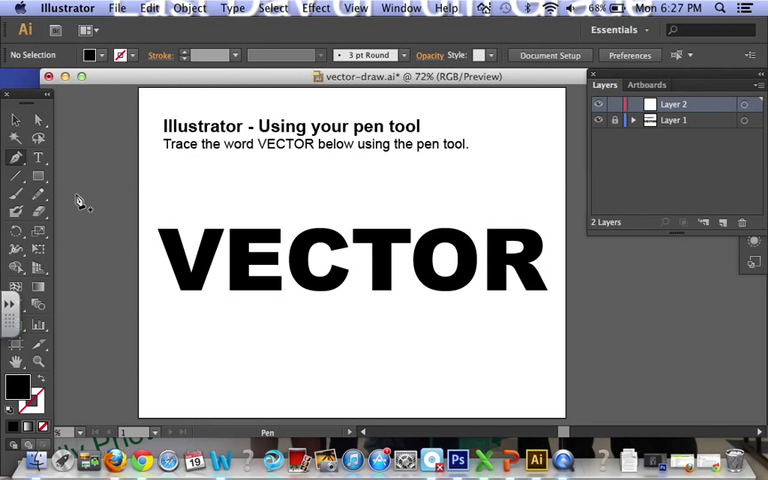
mouse_move(160, 252)
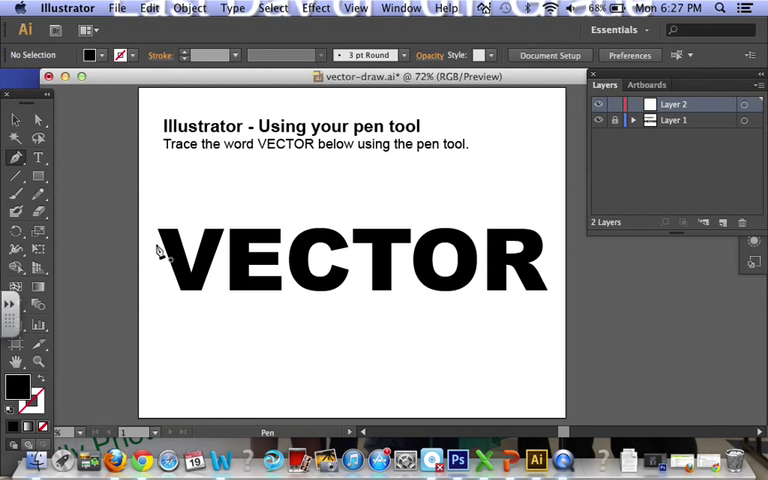
mouse_move(164, 240)
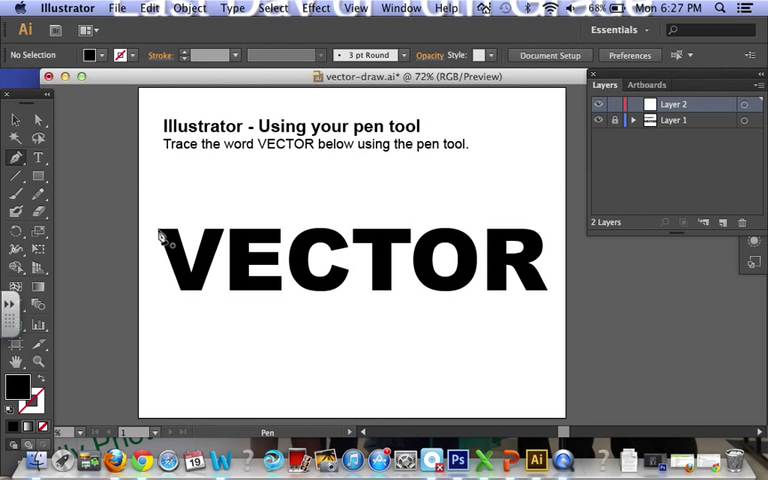
mouse_move(160, 236)
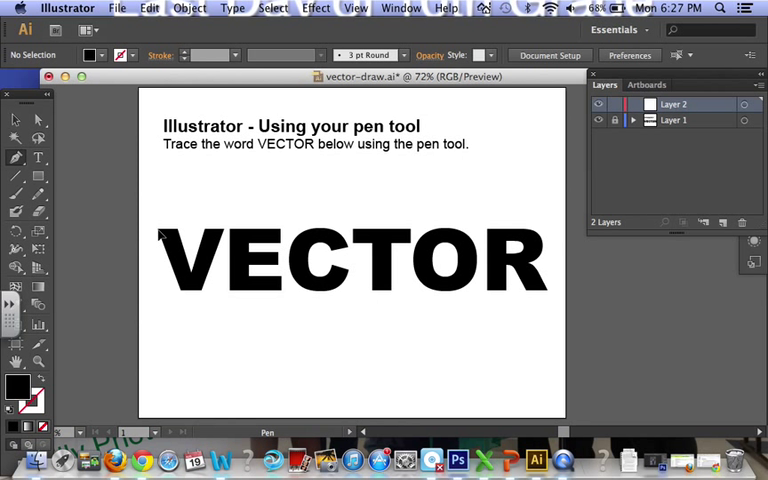
Place the first pen anchor point at the top corner of the V.
left_click(158, 232)
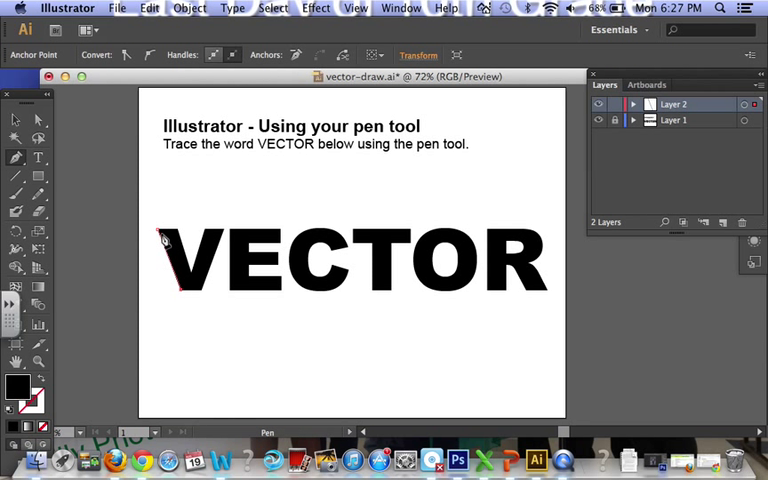
mouse_move(184, 276)
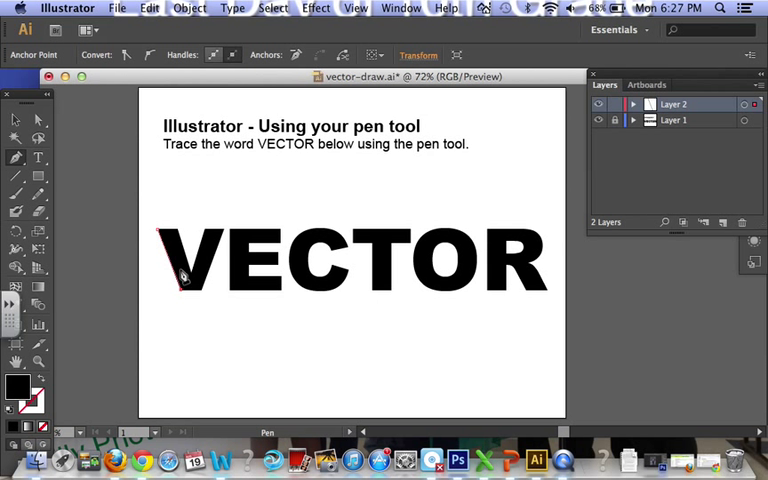
mouse_move(204, 300)
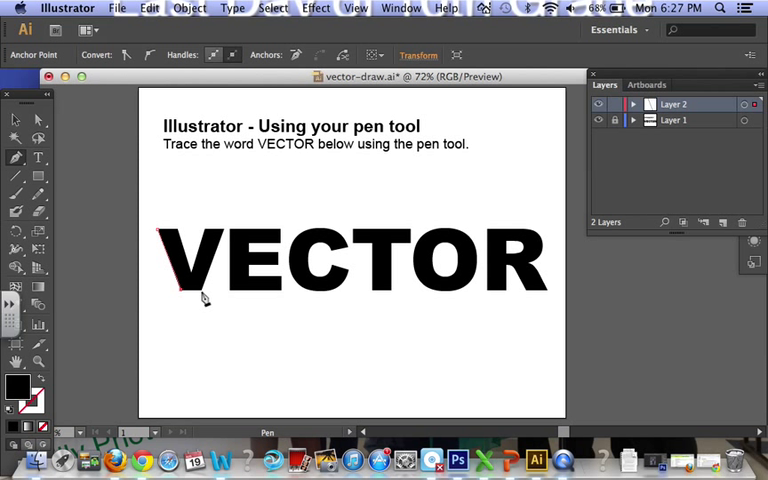
mouse_move(190, 300)
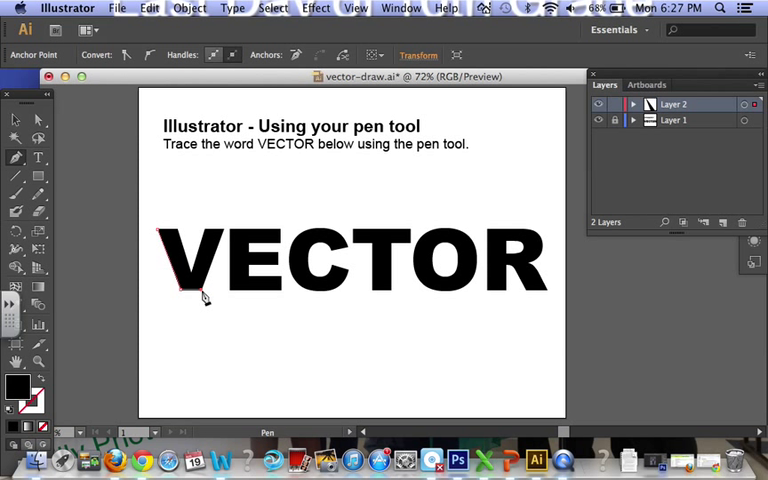
mouse_move(210, 318)
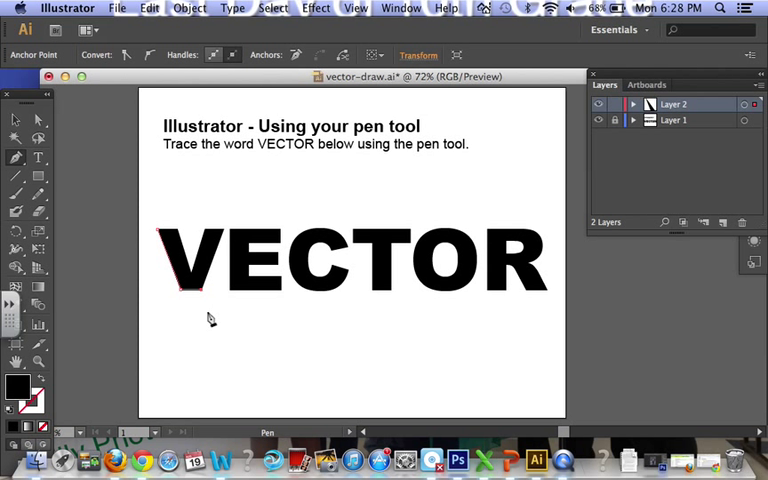
mouse_move(228, 238)
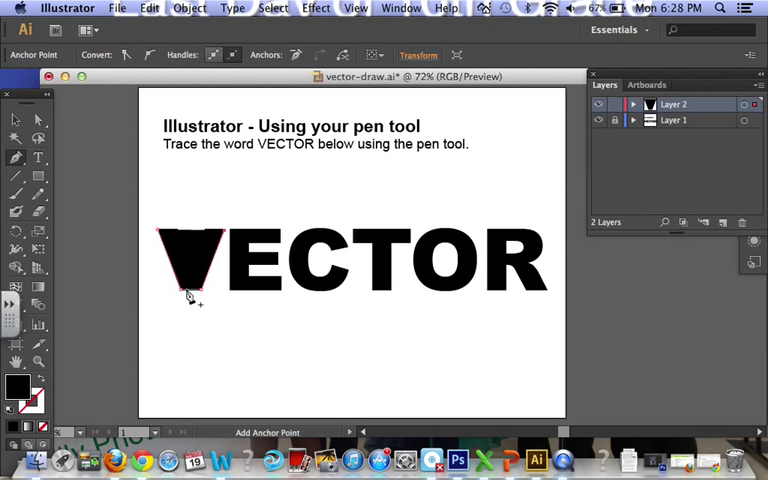
mouse_move(22, 100)
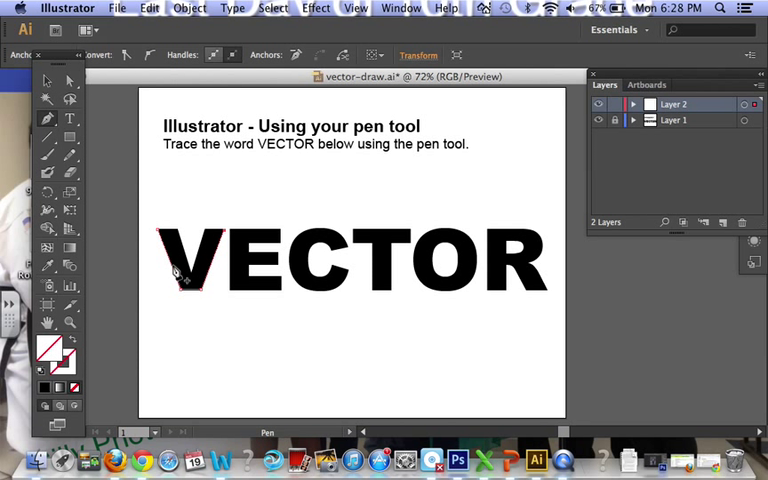
mouse_move(228, 244)
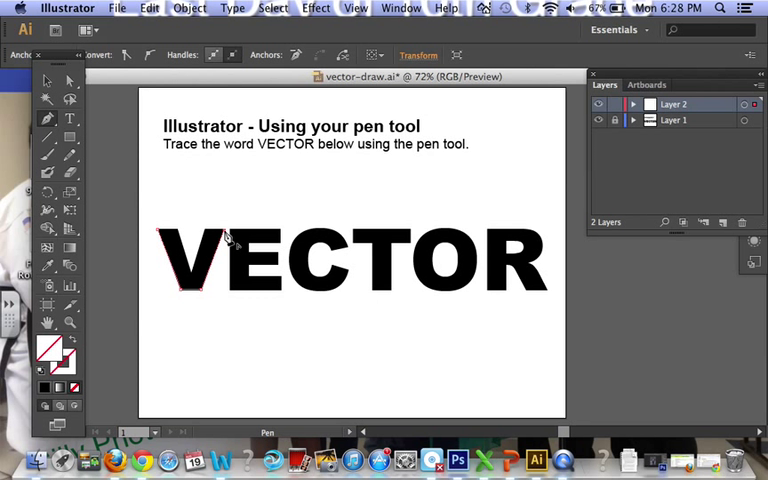
End the V path via the Selection tool, then return to the Pen tool.
left_click(48, 82)
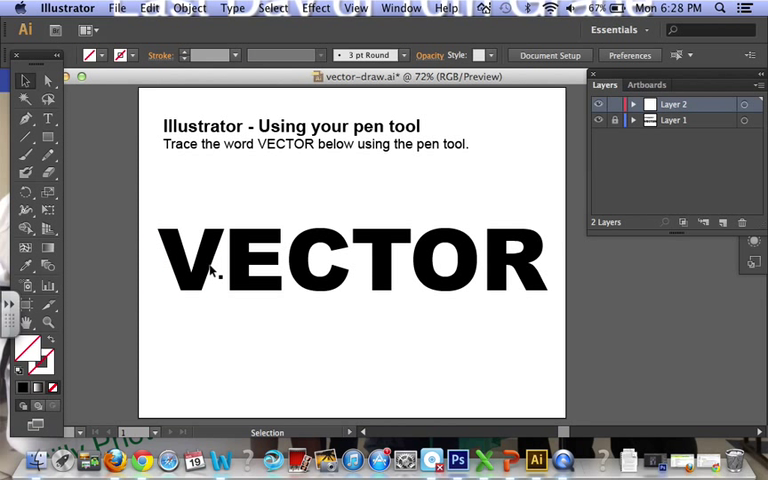
left_click(196, 264)
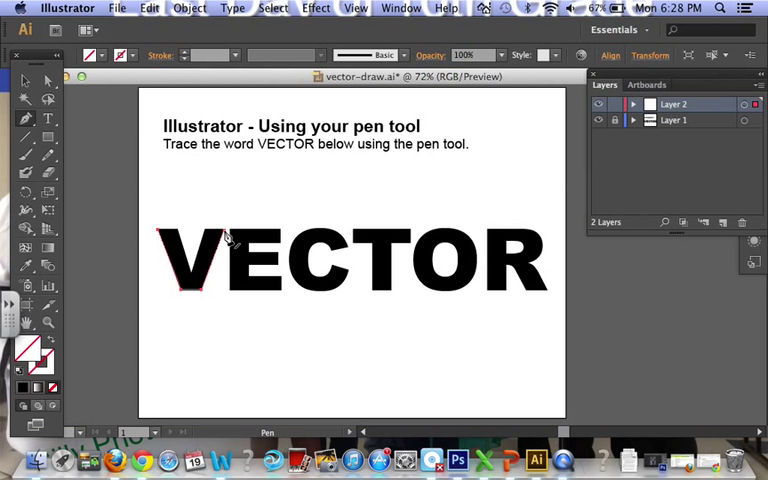
mouse_move(232, 268)
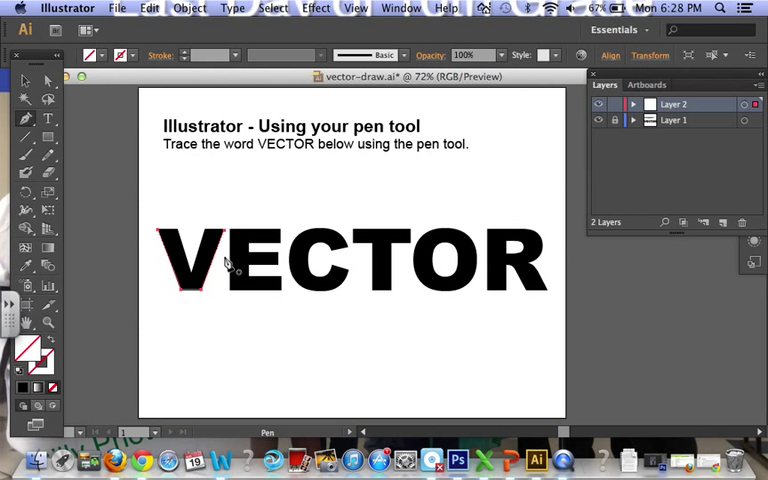
mouse_move(228, 238)
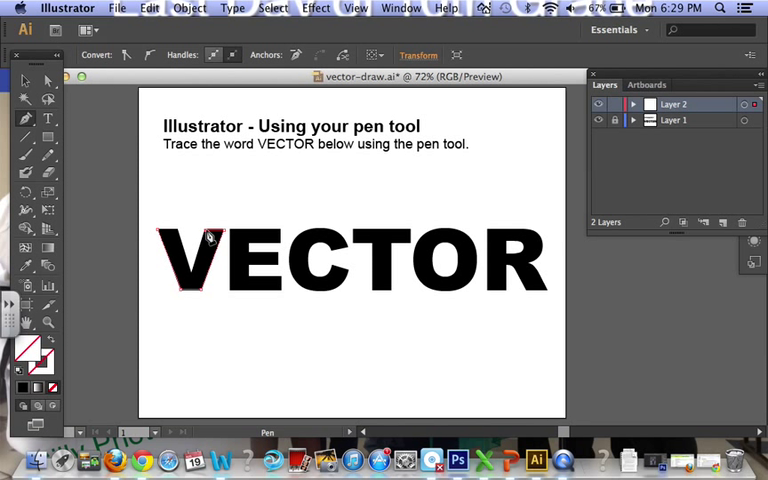
mouse_move(190, 280)
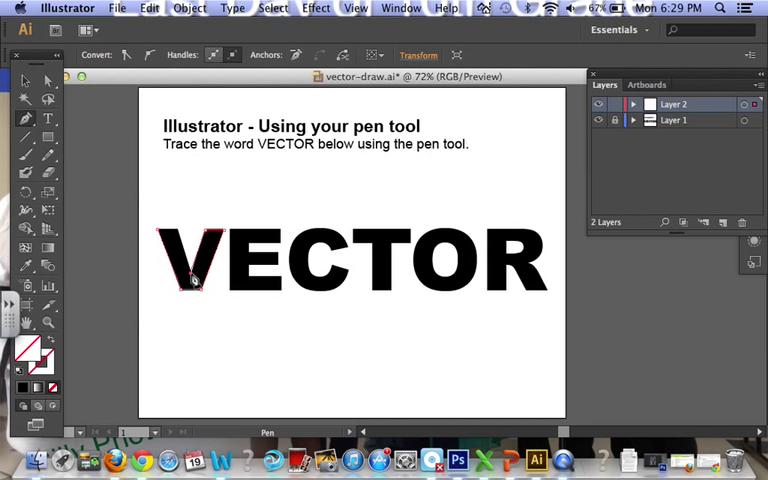
mouse_move(180, 236)
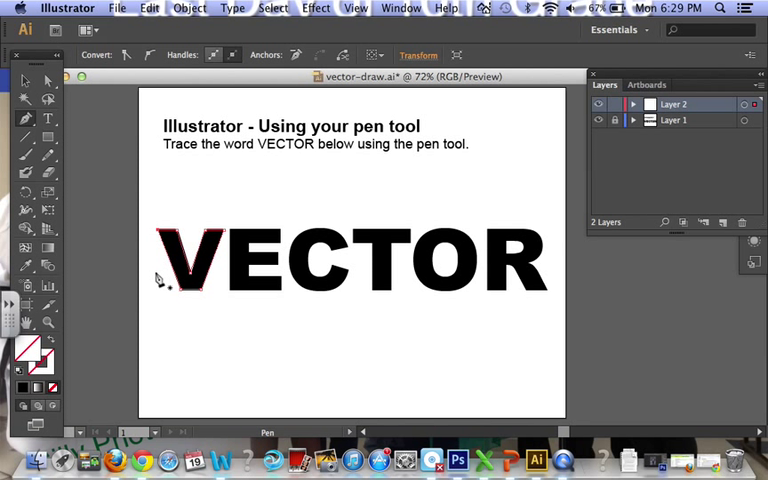
mouse_move(216, 284)
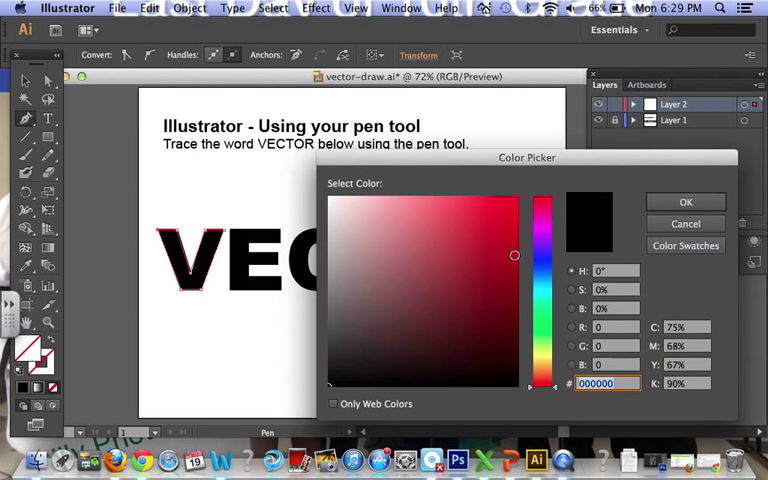
Confirm red as the V's fill and deselect it once placed above VECTOR.
left_click(684, 200)
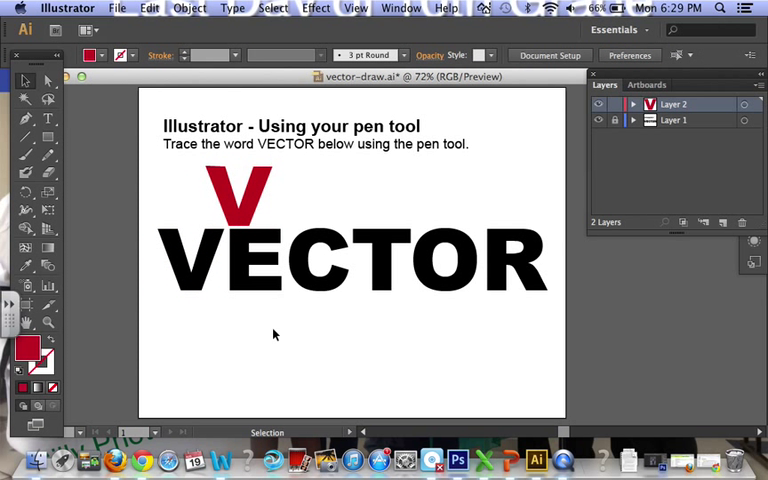
mouse_move(276, 262)
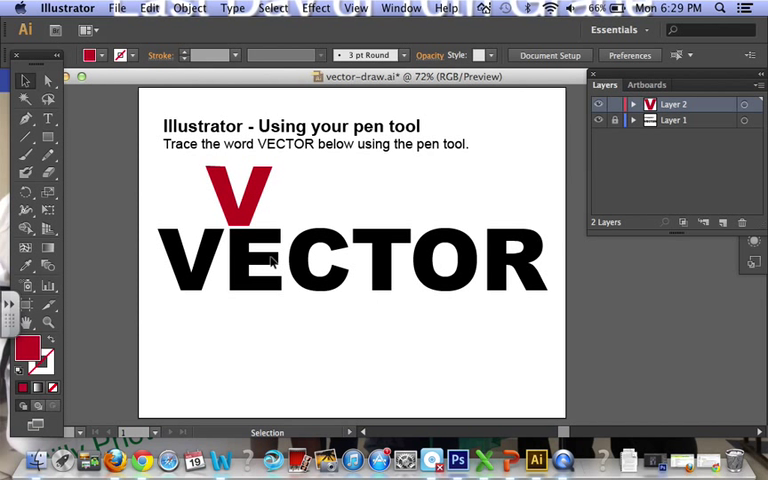
mouse_move(556, 262)
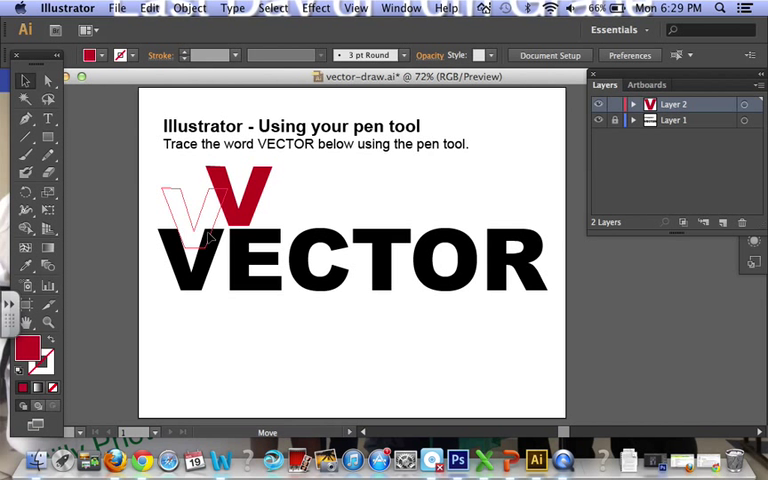
left_click(196, 196)
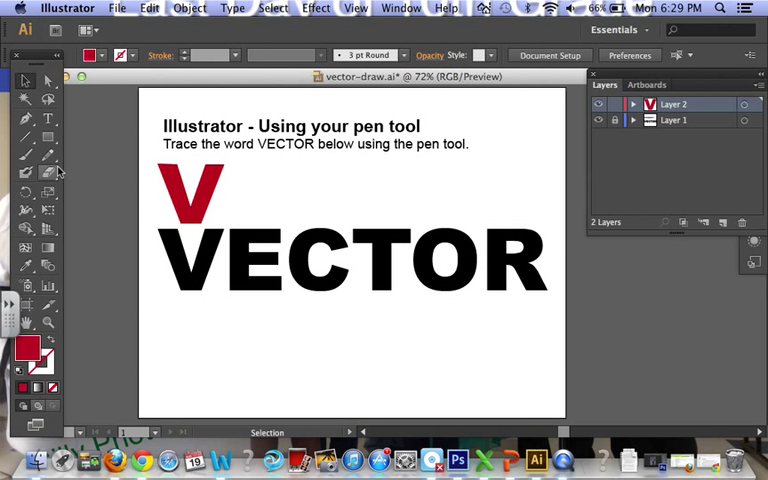
mouse_move(26, 120)
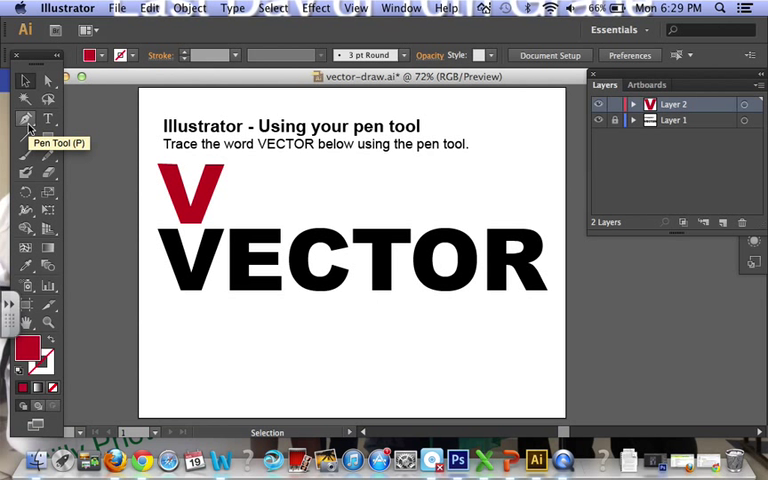
mouse_move(424, 238)
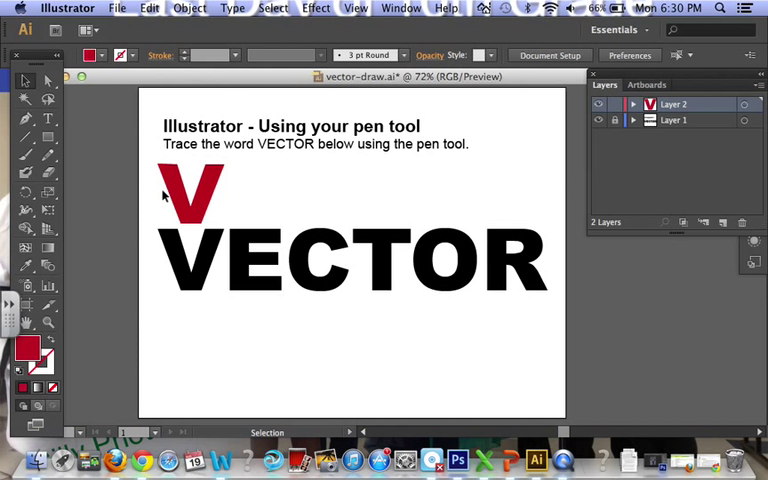
mouse_move(310, 252)
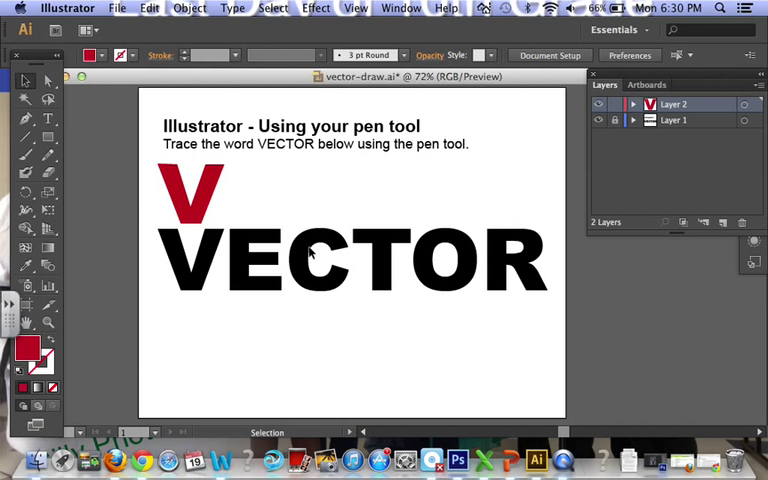
mouse_move(24, 370)
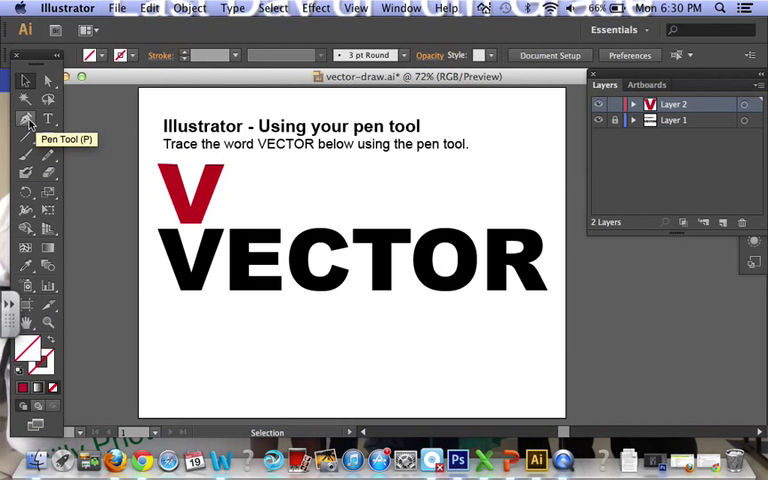
Take up the Pen tool with no fill to start the curved path on the C.
left_click(24, 120)
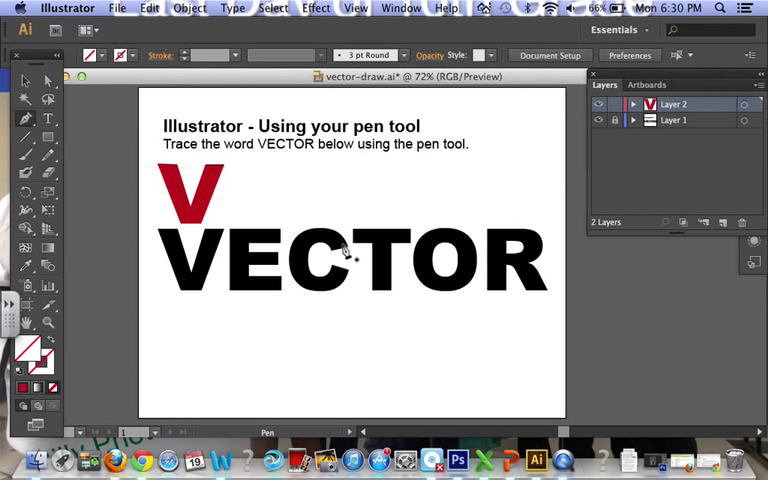
mouse_move(350, 256)
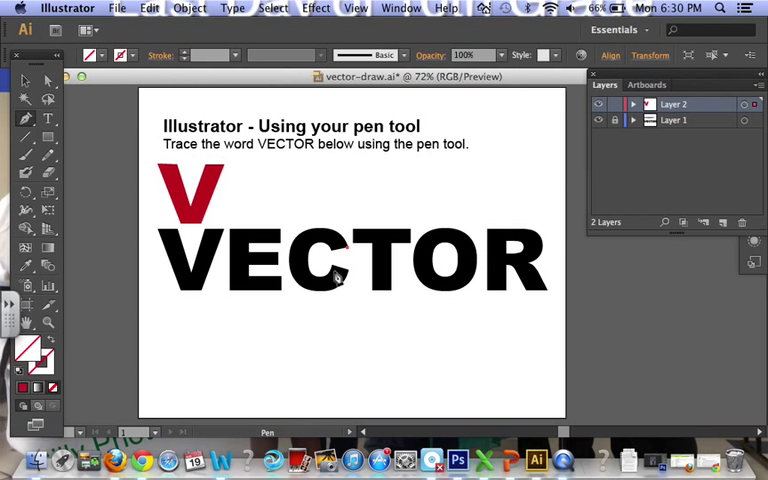
mouse_move(296, 246)
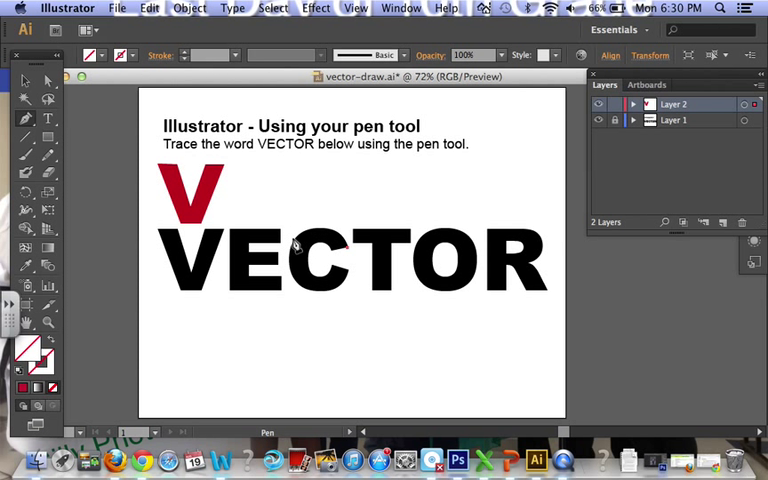
mouse_move(304, 296)
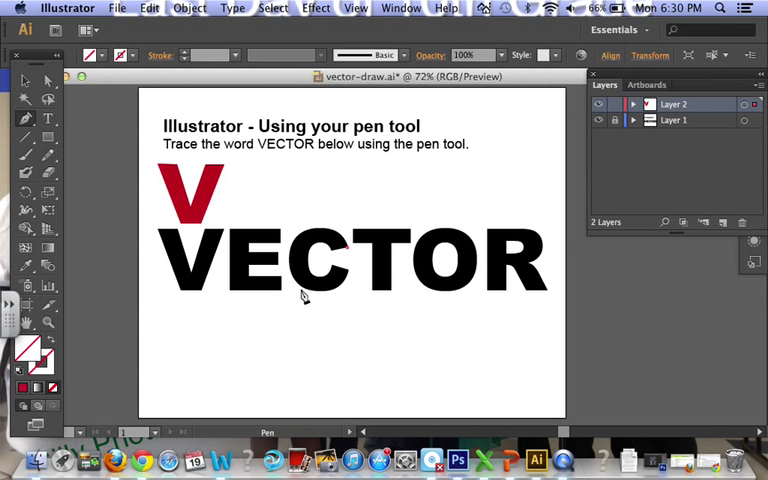
mouse_move(304, 244)
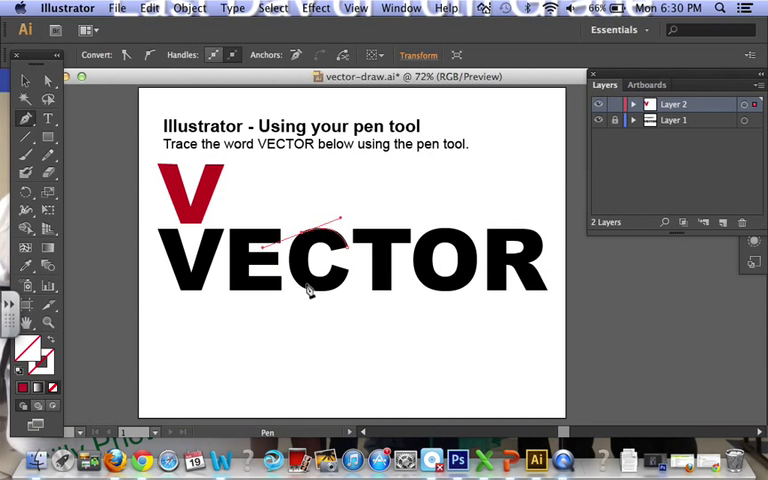
mouse_move(100, 116)
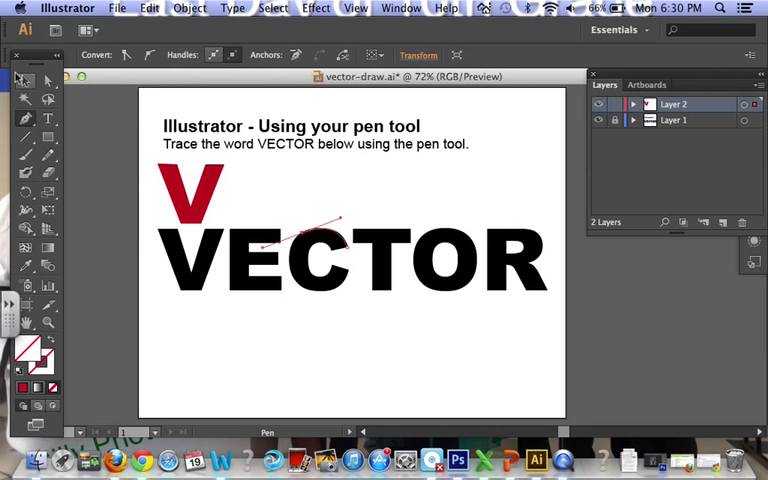
mouse_move(304, 202)
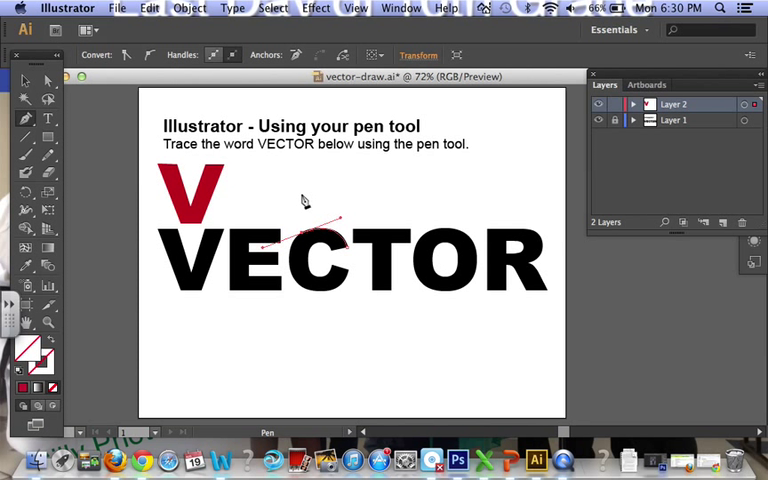